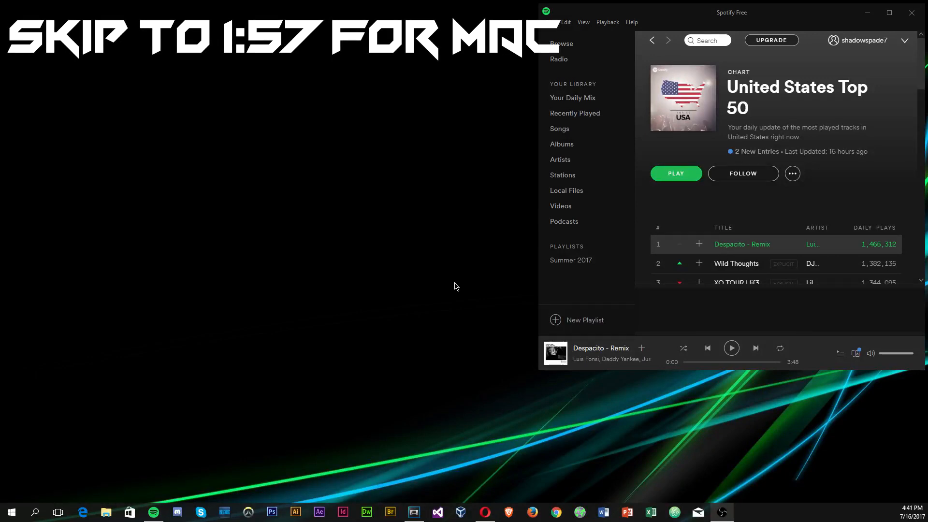
{"action": "mouse_move", "coordinate": [187, 262]}
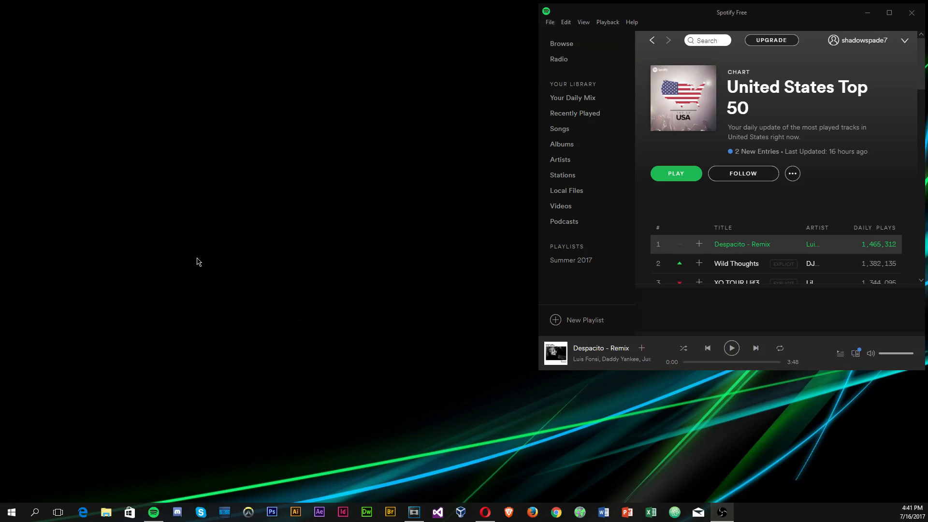
- Bring up a File Explorer window from the taskbar
{"action": "scroll", "scroll_direction": "down", "scroll_amount": 3}
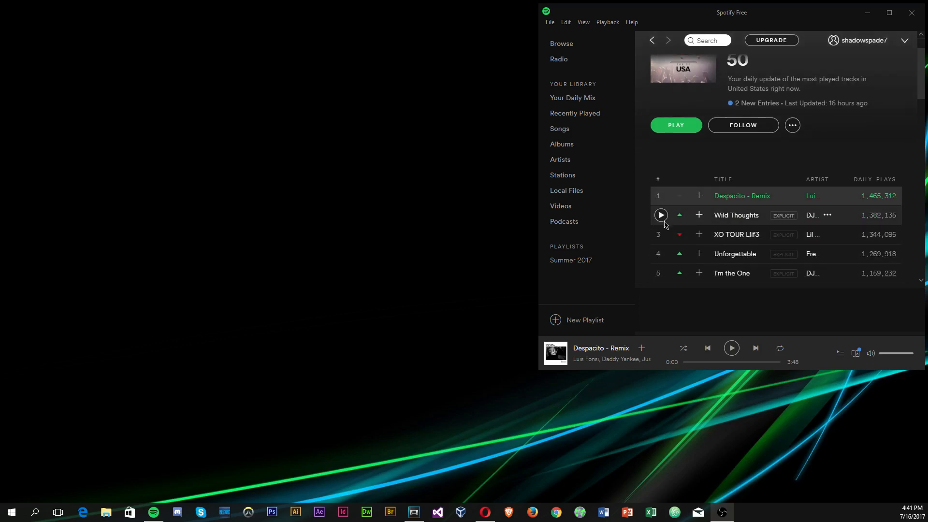
{"action": "scroll", "scroll_direction": "down", "scroll_amount": 3}
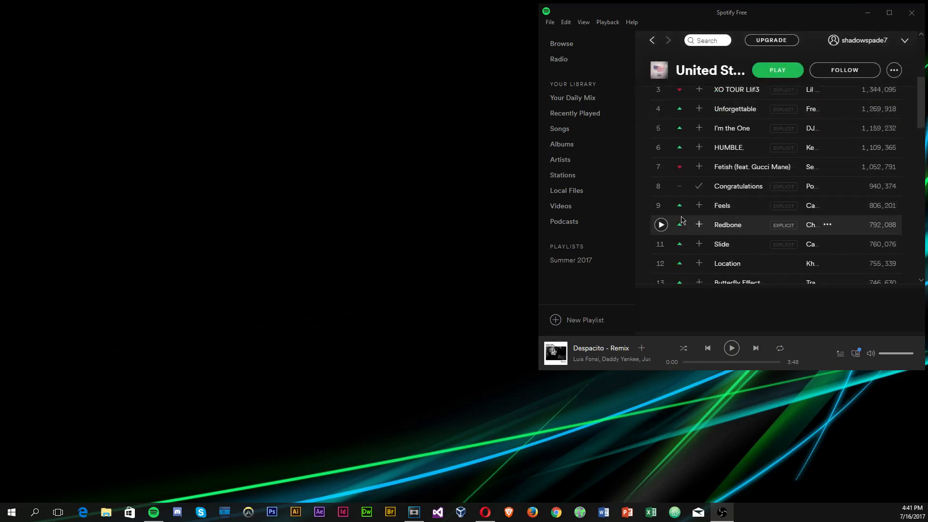
{"action": "scroll", "scroll_direction": "down", "scroll_amount": 3}
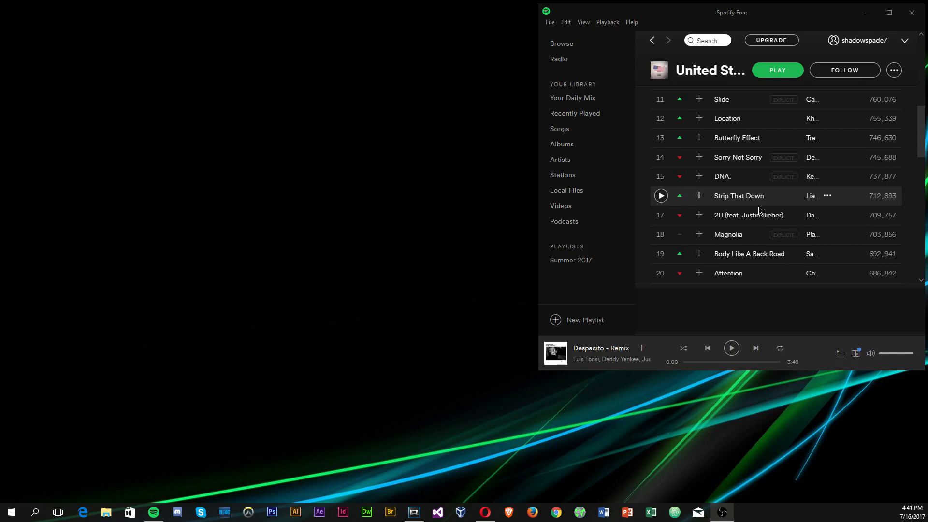
{"action": "mouse_move", "coordinate": [760, 215]}
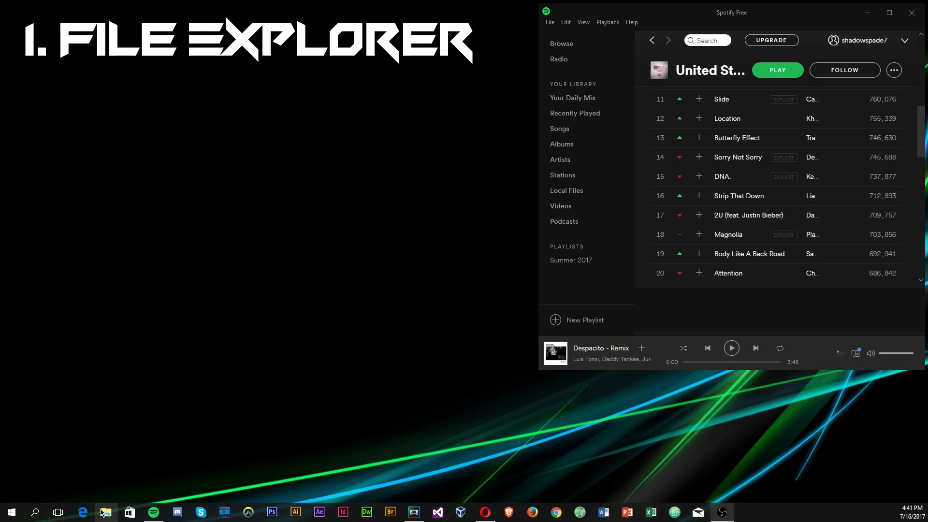
{"action": "left_click", "coordinate": [105, 512]}
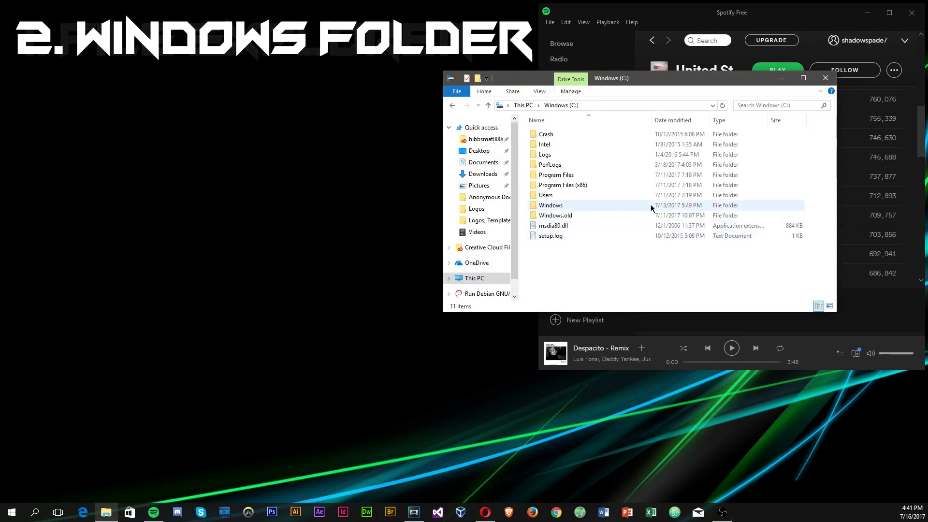
- Navigate Windows > System32 > drivers > etc and bring up the hosts file's context menu
{"action": "double_click", "coordinate": [550, 205]}
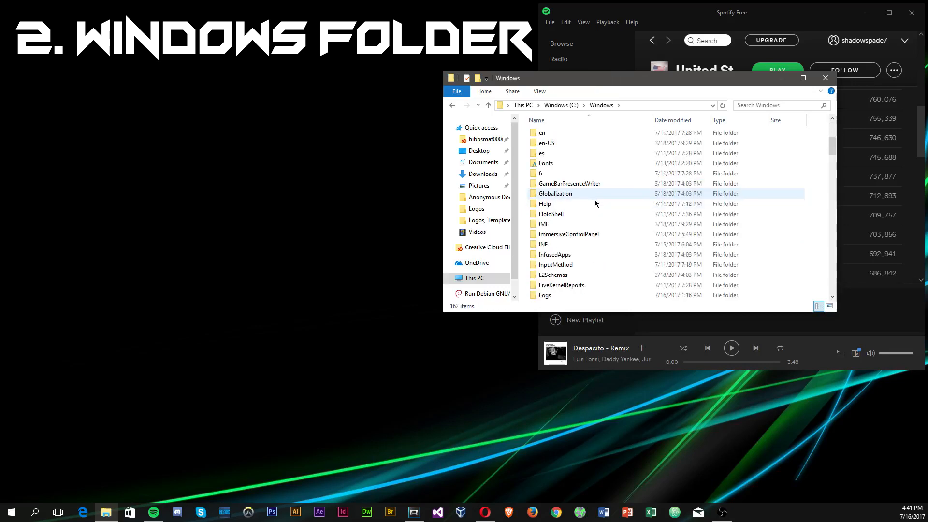
{"action": "scroll", "scroll_direction": "down", "scroll_amount": 3}
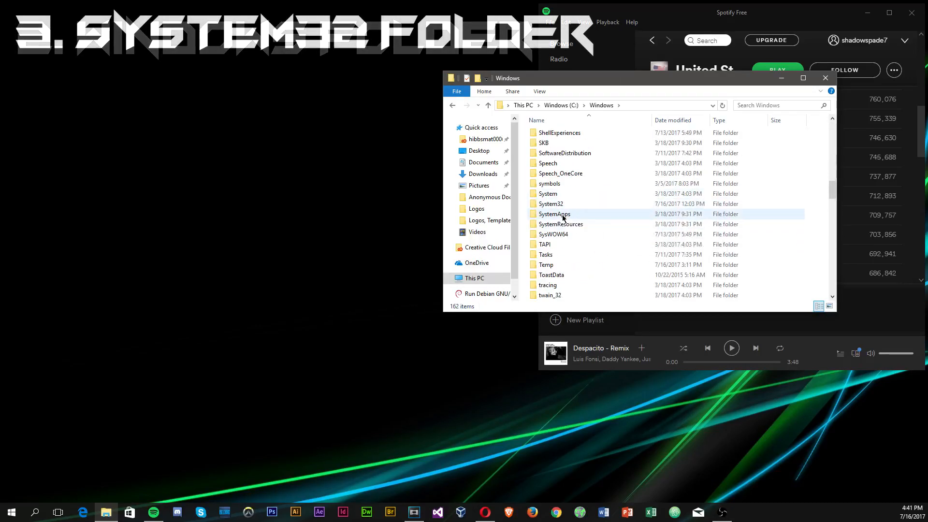
{"action": "double_click", "coordinate": [550, 204]}
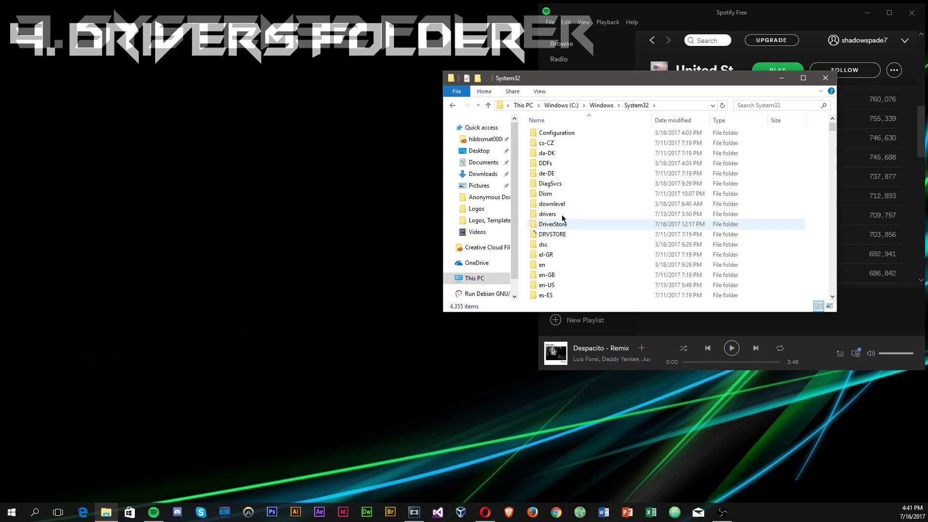
{"action": "double_click", "coordinate": [548, 214]}
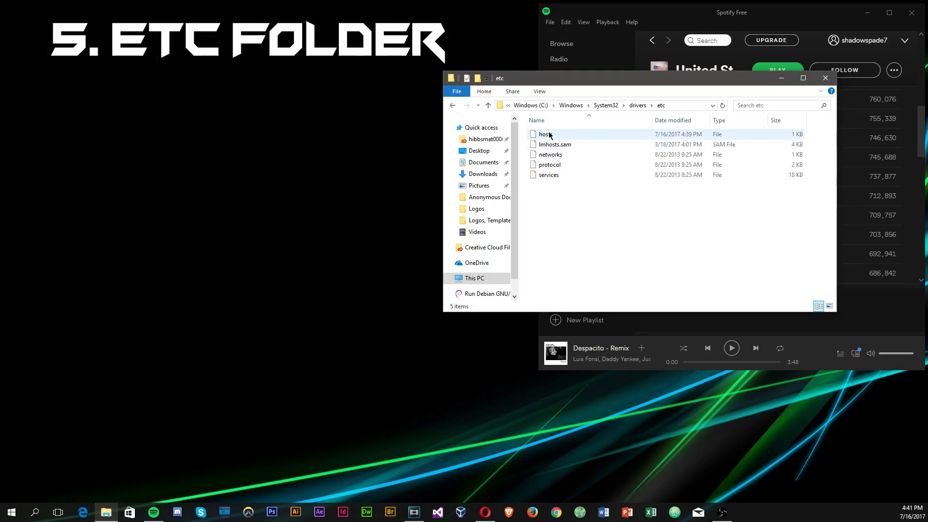
{"action": "right_click", "coordinate": [544, 133]}
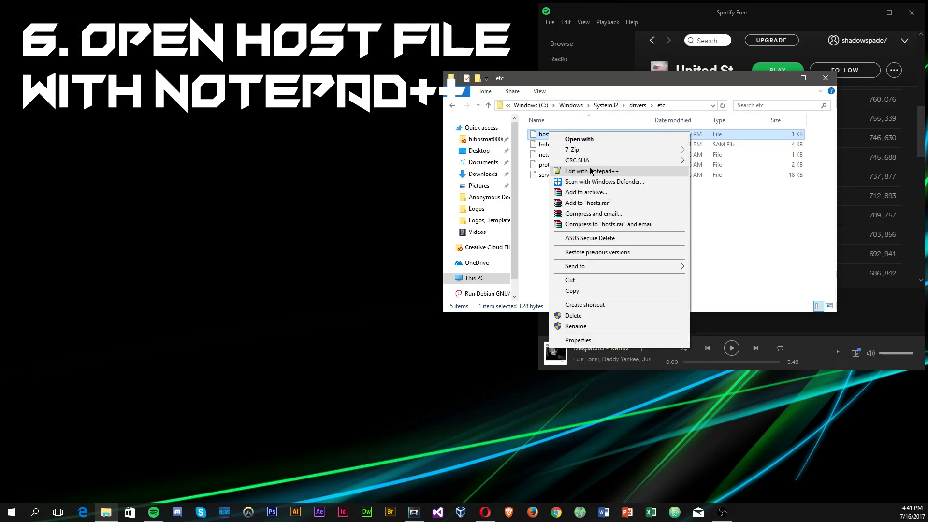
- Open the hosts file with Edit with Notepad++
{"action": "left_click", "coordinate": [591, 171]}
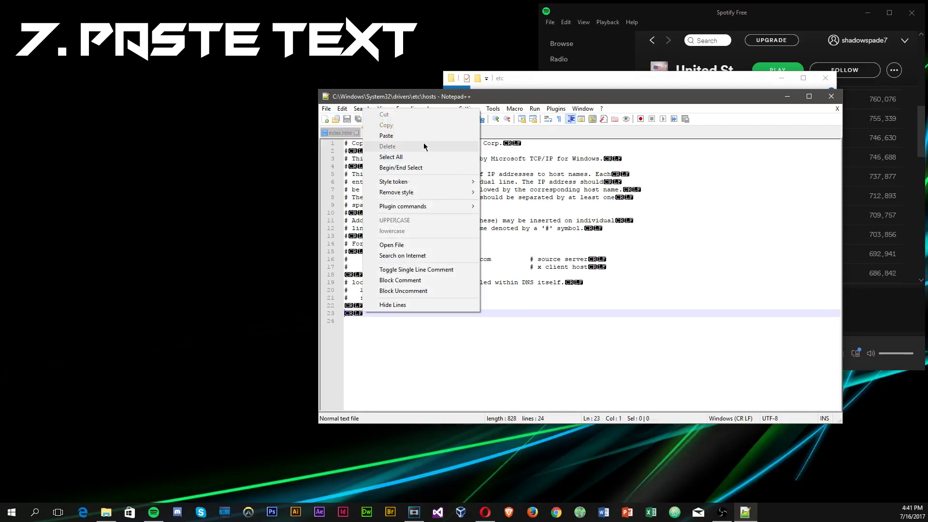
- Paste the 0.0.0.0 ad-domain list into hosts and attempt to save it
{"action": "left_click", "coordinate": [386, 136]}
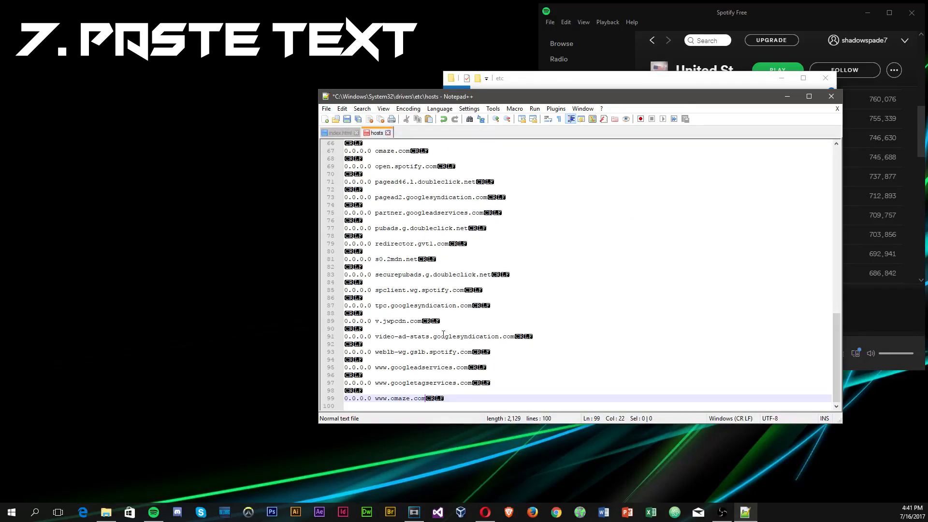
{"action": "scroll", "scroll_direction": "up", "scroll_amount": 3}
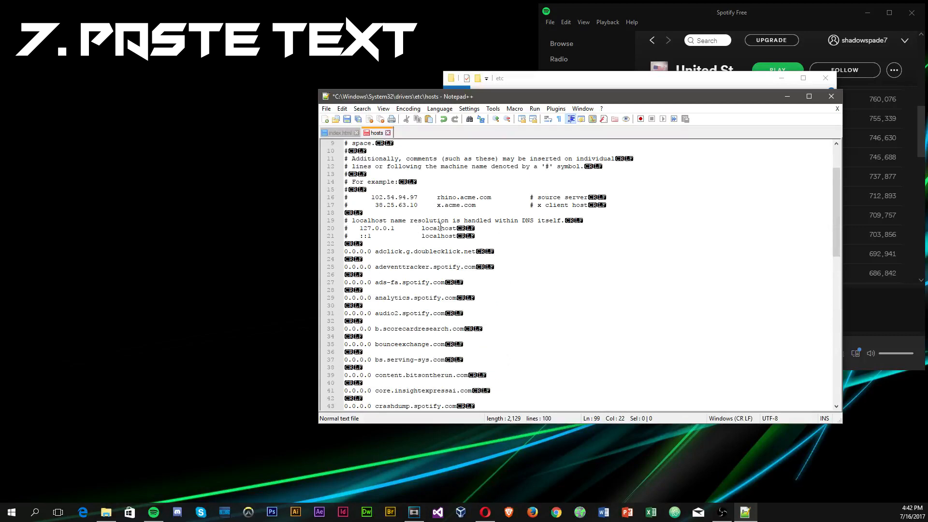
{"action": "scroll", "scroll_direction": "up", "scroll_amount": 3}
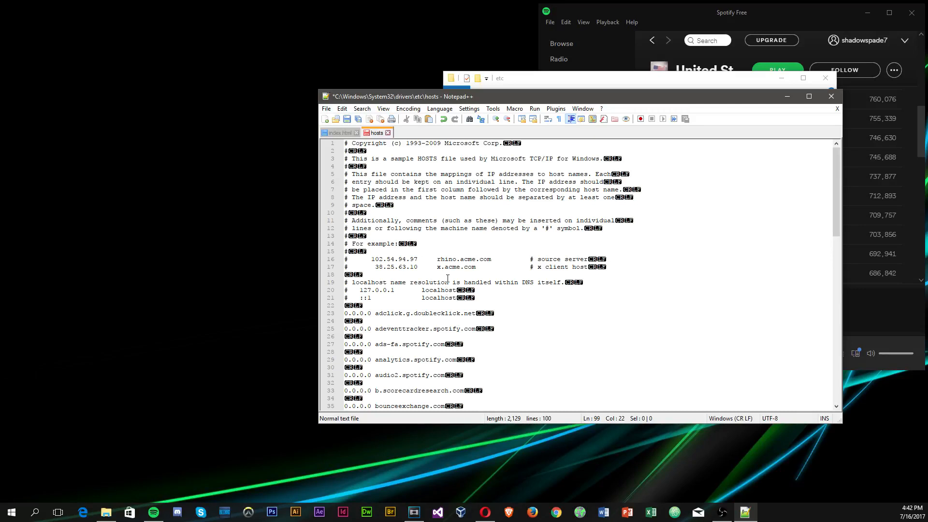
{"action": "mouse_move", "coordinate": [447, 260]}
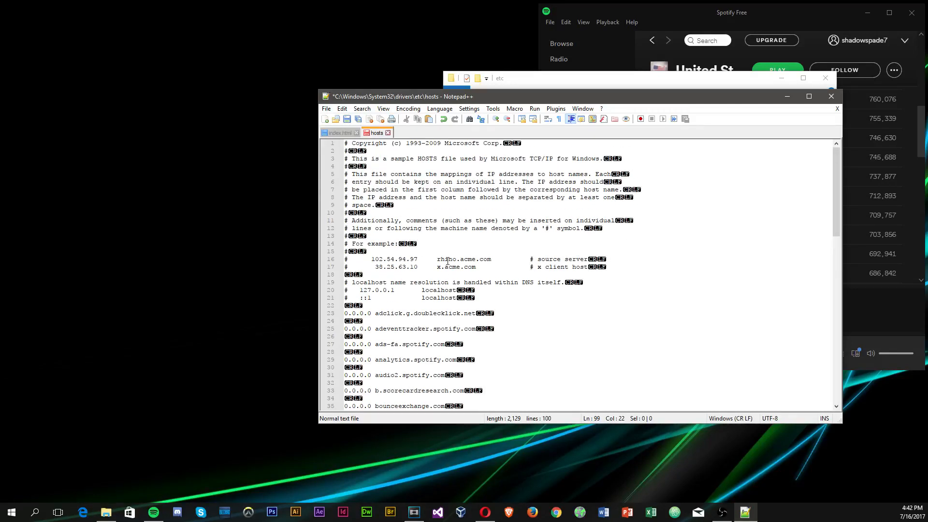
{"action": "left_click", "coordinate": [326, 109]}
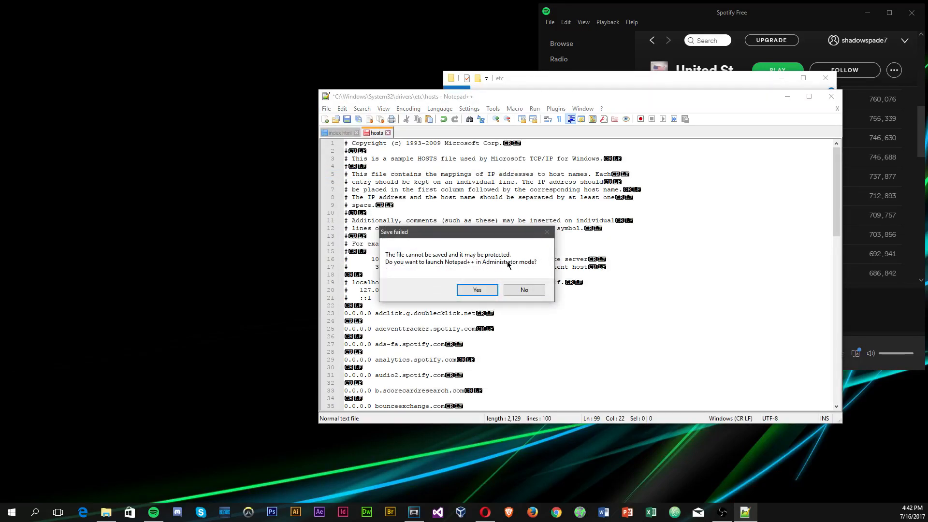
- Relaunch Notepad++ as administrator to save hosts, then close the window
{"action": "left_click", "coordinate": [476, 289]}
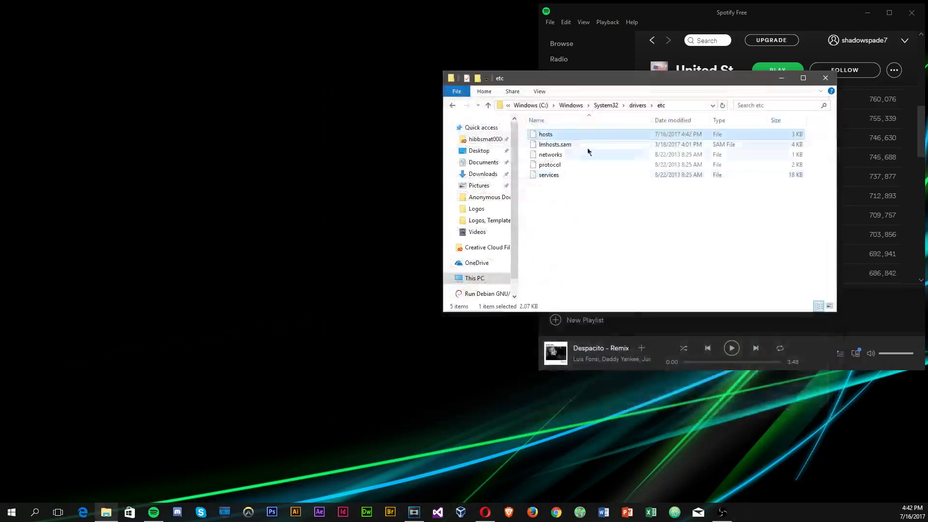
{"action": "left_click", "coordinate": [825, 77]}
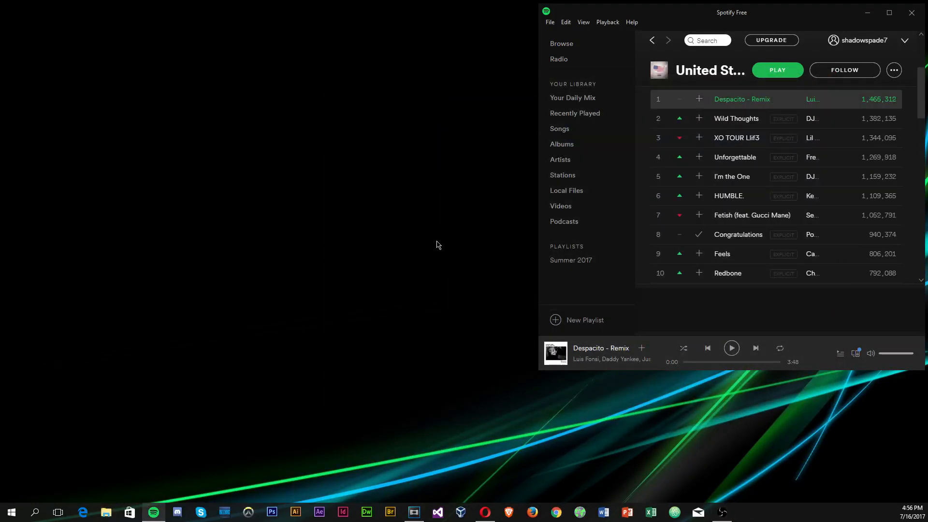
{"action": "mouse_move", "coordinate": [708, 200]}
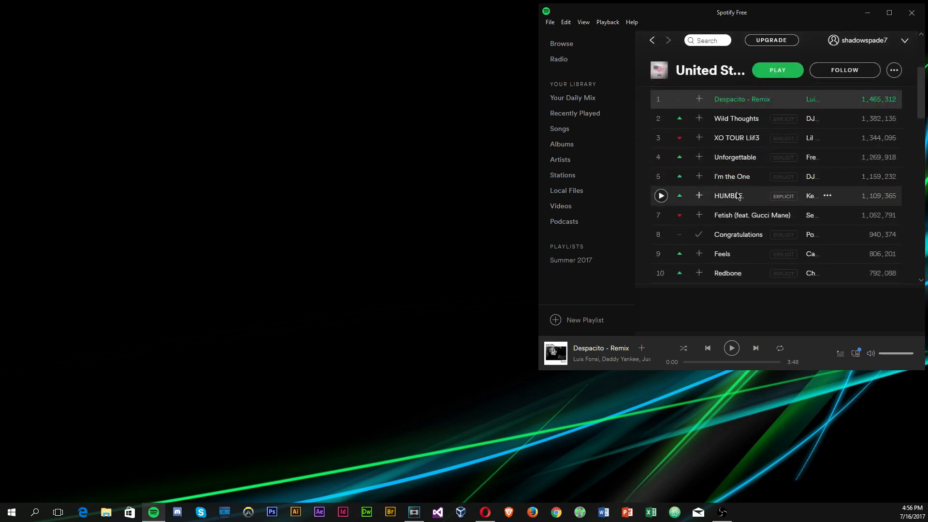
{"action": "scroll", "scroll_direction": "down", "scroll_amount": 3}
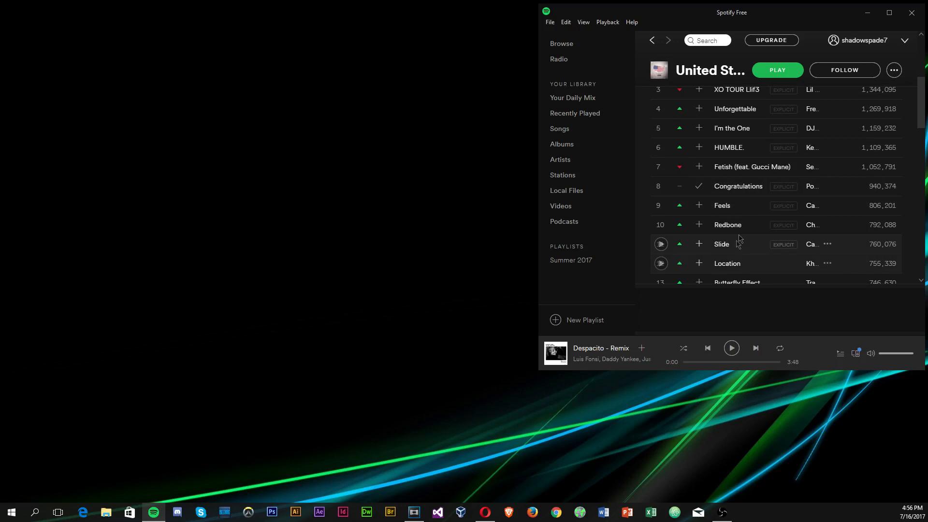
{"action": "scroll", "scroll_direction": "up", "scroll_amount": 3}
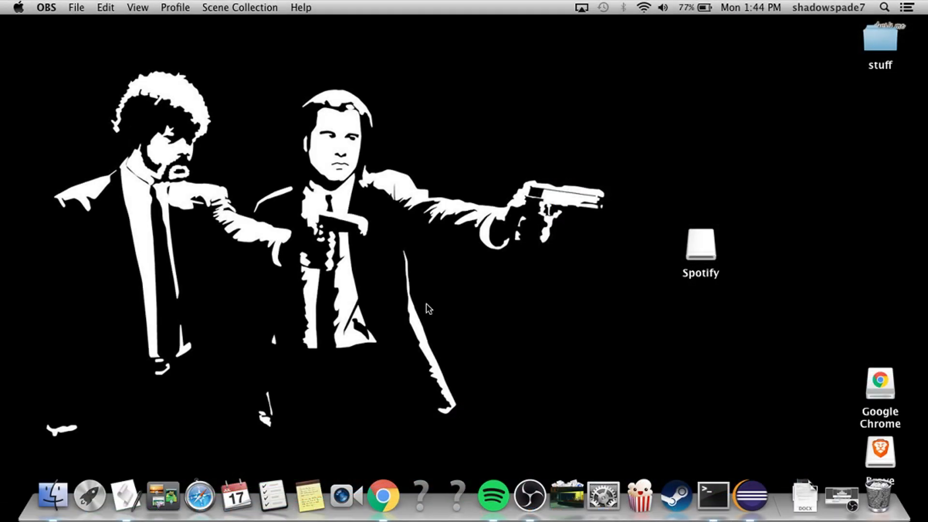
- Go to /private/etc/hosts through Finder's Go to Folder prompt
{"action": "left_click", "coordinate": [52, 496]}
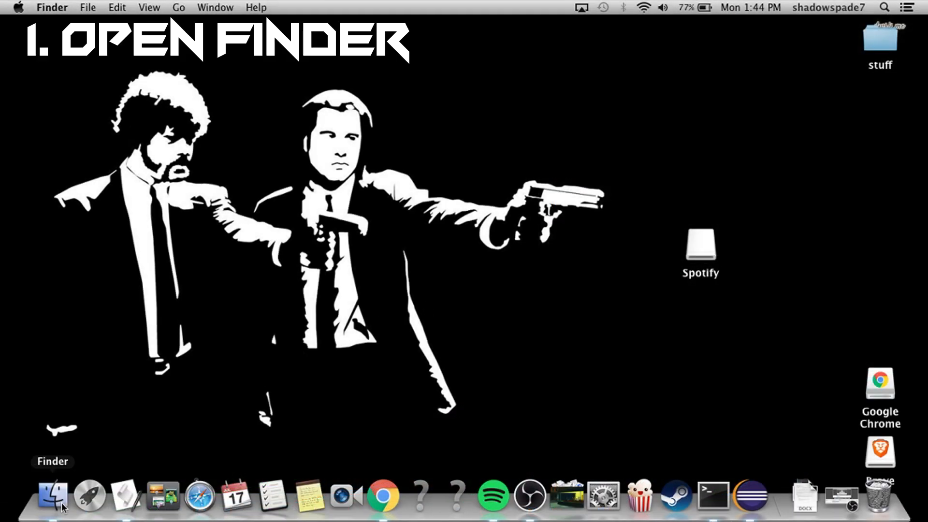
{"action": "left_click", "coordinate": [53, 496]}
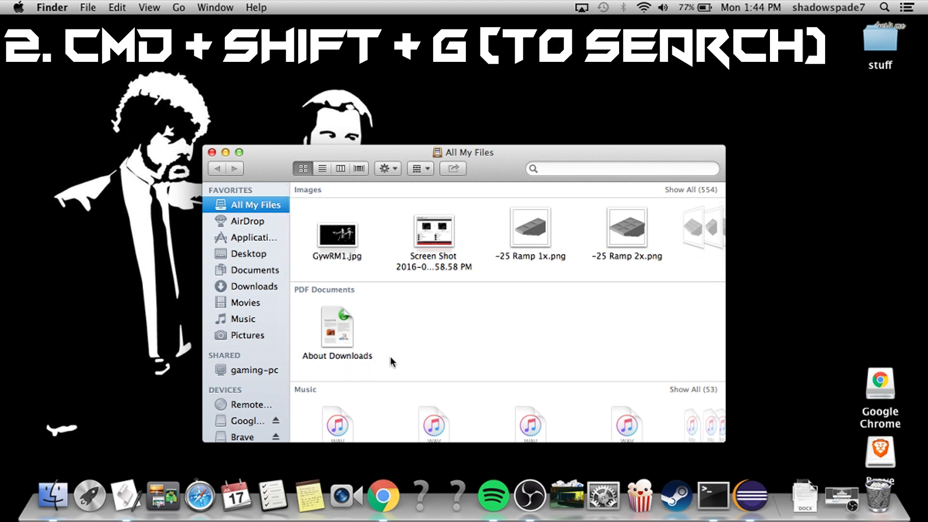
{"action": "key", "text": "cmd+shift+g"}
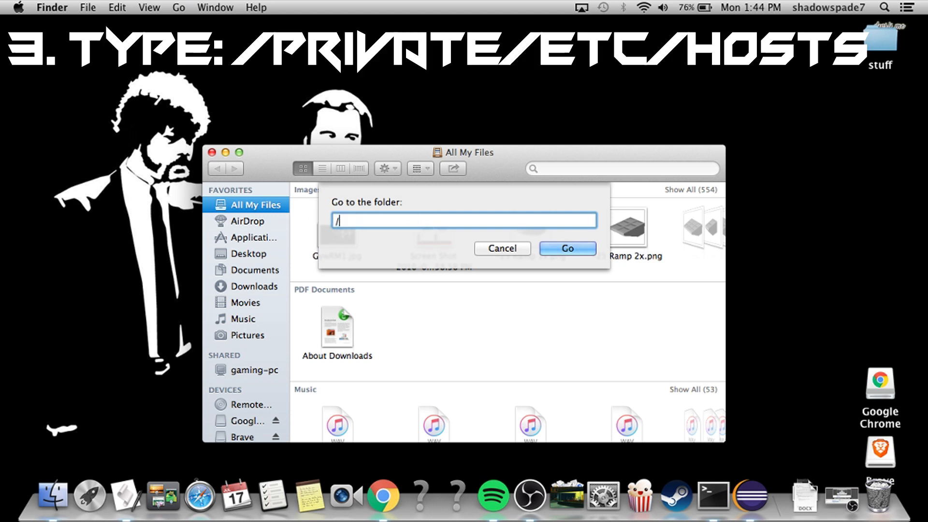
{"action": "type", "text": "private/etc"}
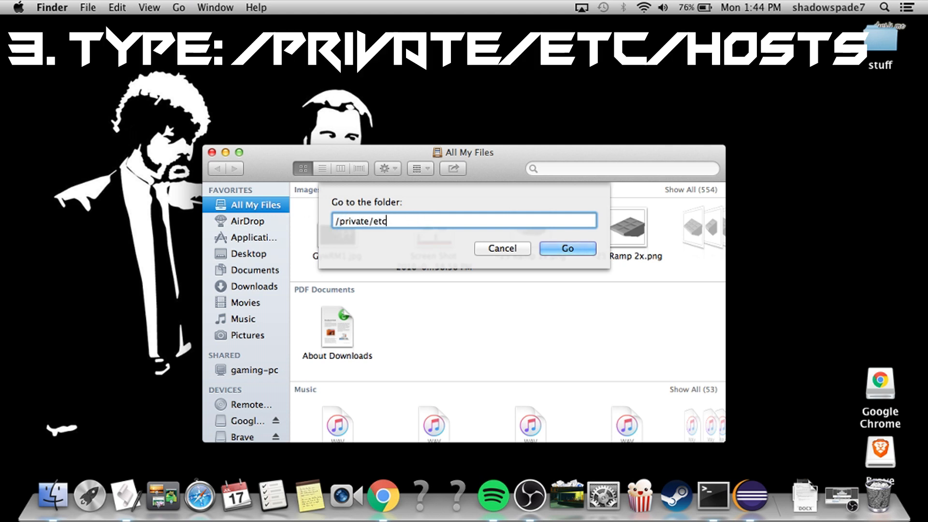
{"action": "type", "text": "/hosts"}
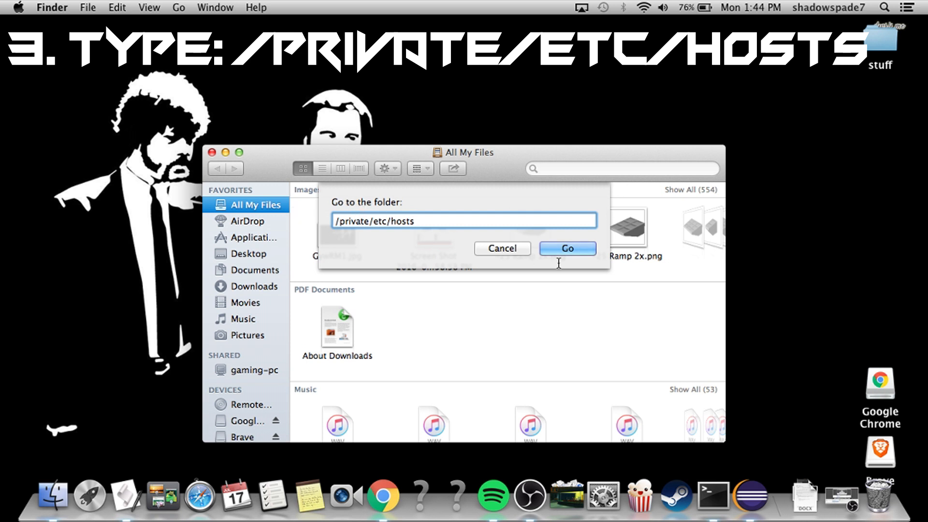
{"action": "left_click", "coordinate": [566, 248]}
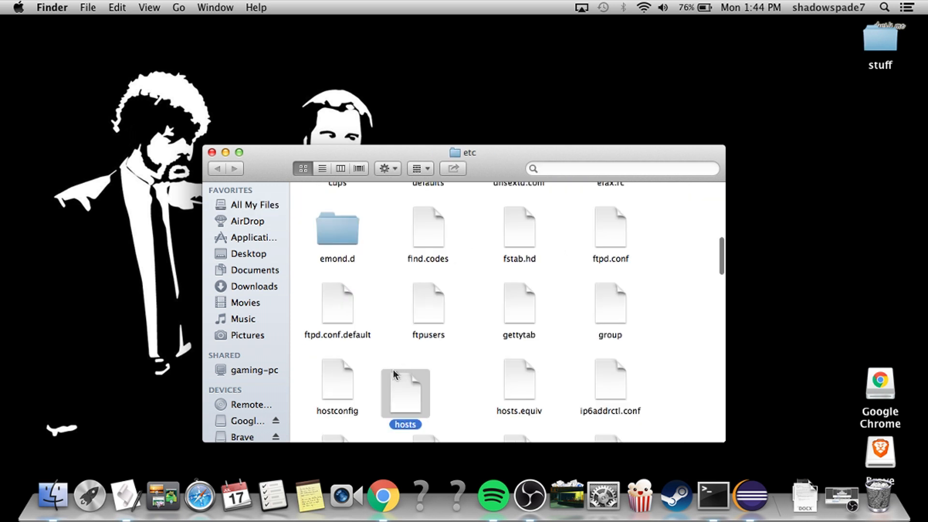
- In hosts Get Info, set owner and staff privileges to Read & Write, then close the panel
{"action": "right_click", "coordinate": [404, 390]}
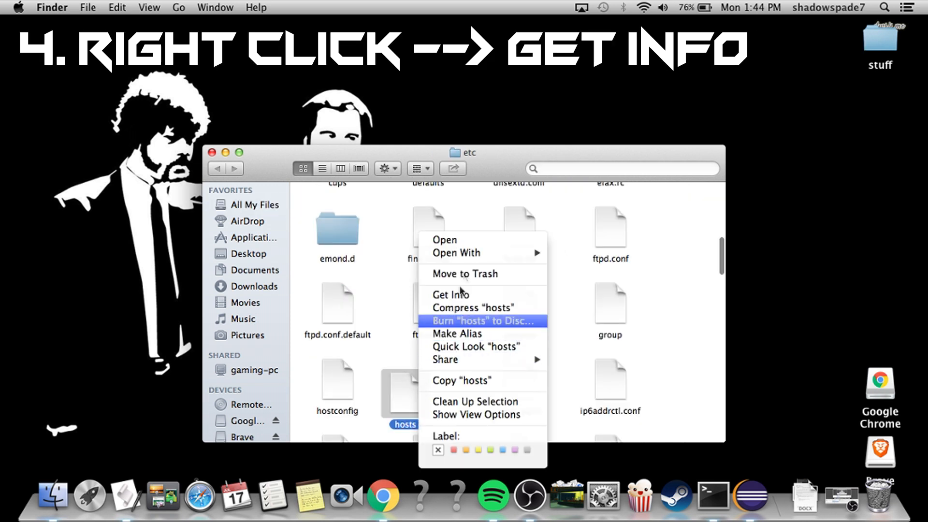
{"action": "mouse_move", "coordinate": [468, 294]}
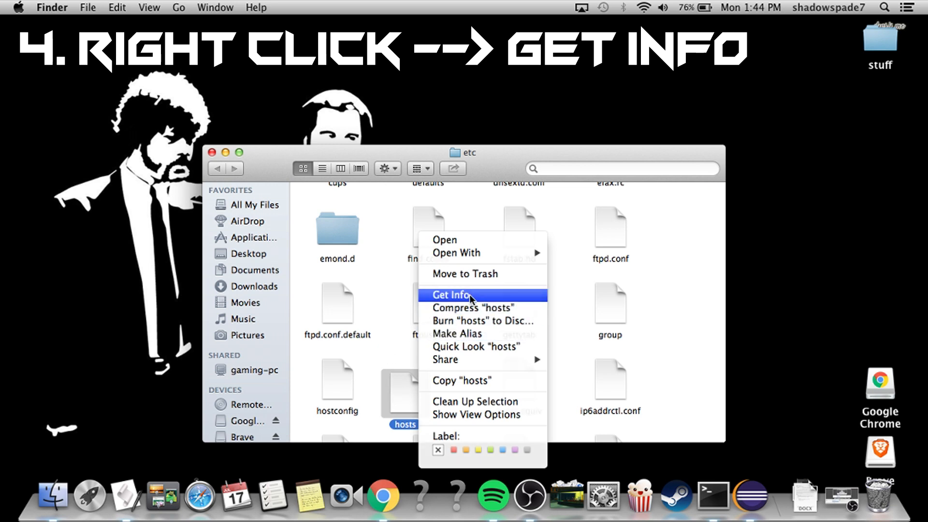
{"action": "left_click", "coordinate": [452, 295]}
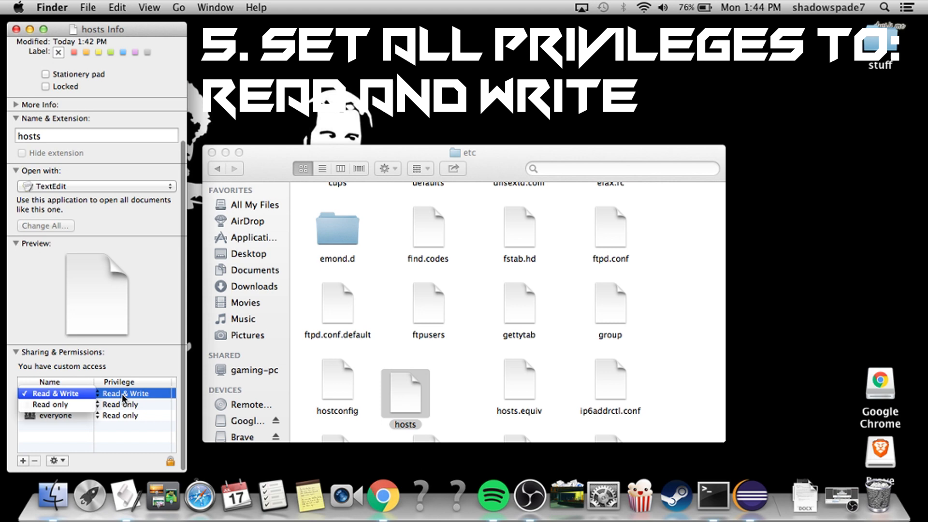
{"action": "left_click", "coordinate": [118, 404]}
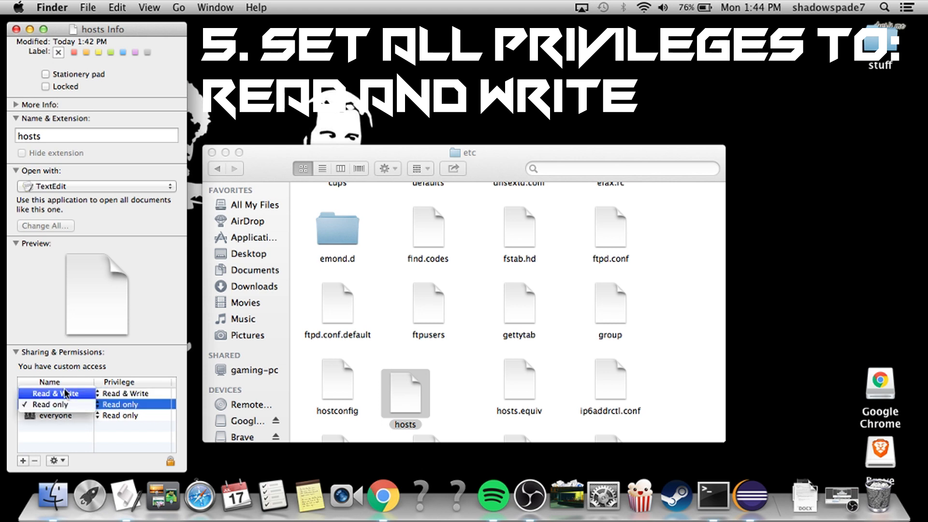
{"action": "left_click", "coordinate": [125, 393]}
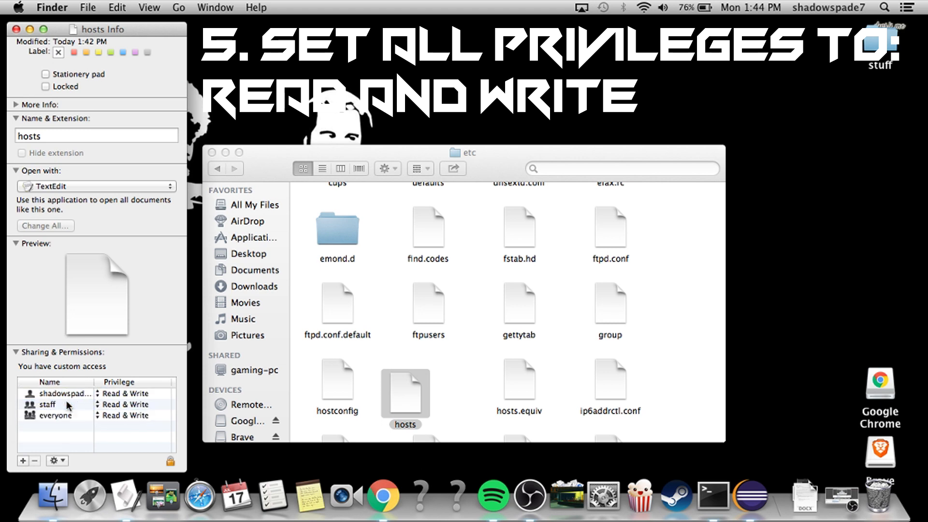
{"action": "left_click", "coordinate": [18, 29]}
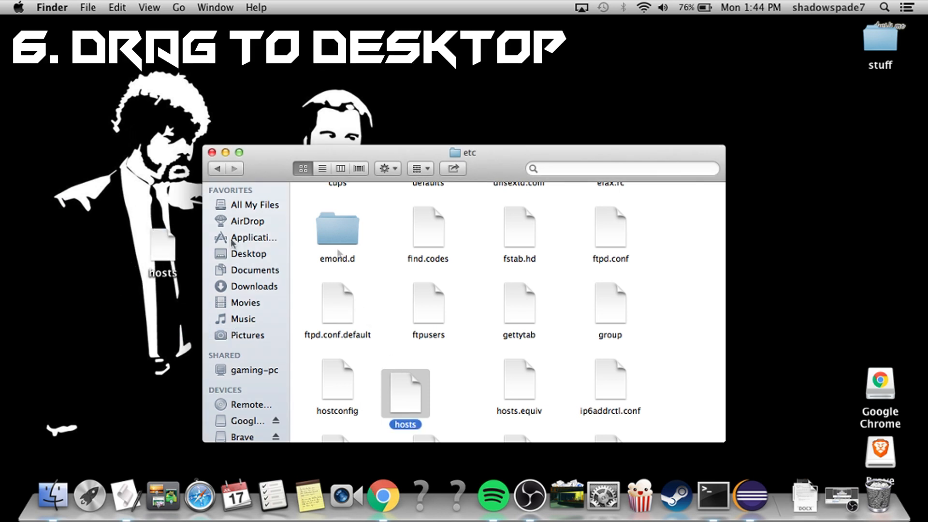
{"action": "mouse_move", "coordinate": [395, 362]}
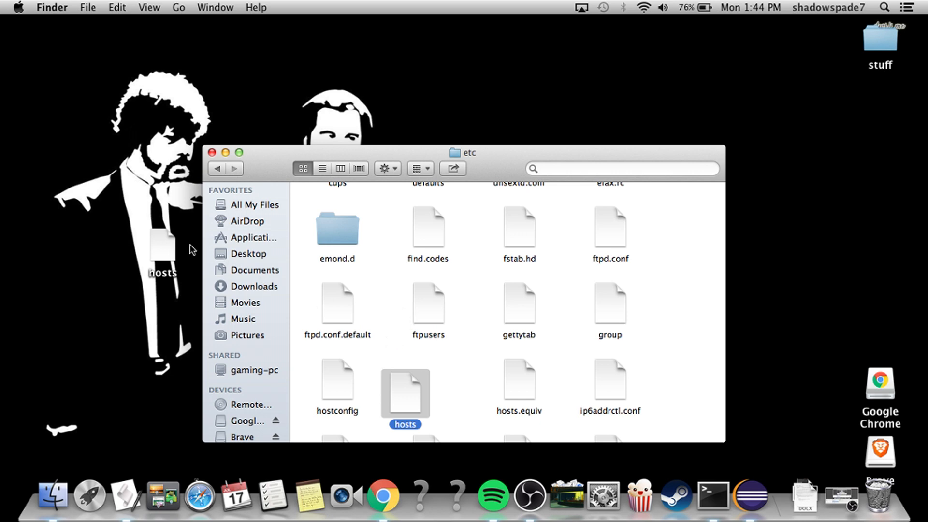
- Open the desktop copy of hosts in TextEdit
{"action": "right_click", "coordinate": [405, 388]}
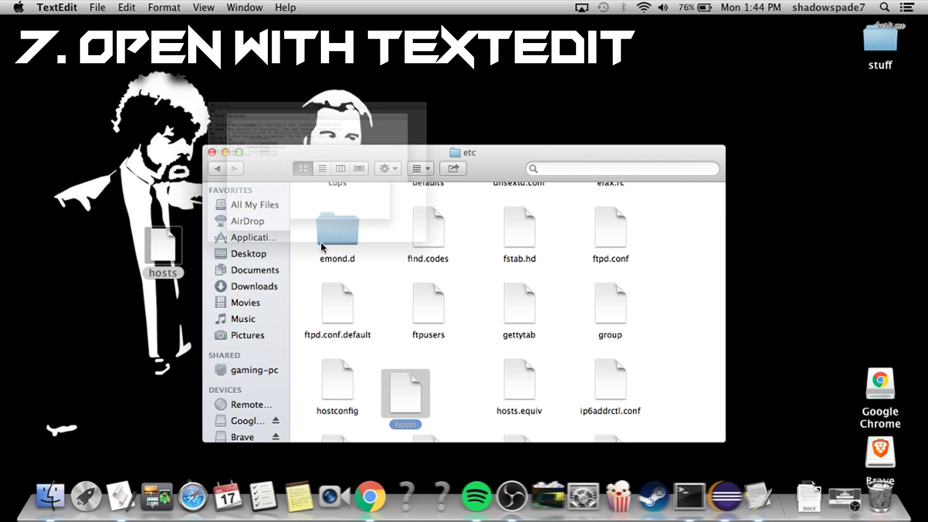
{"action": "double_click", "coordinate": [405, 388]}
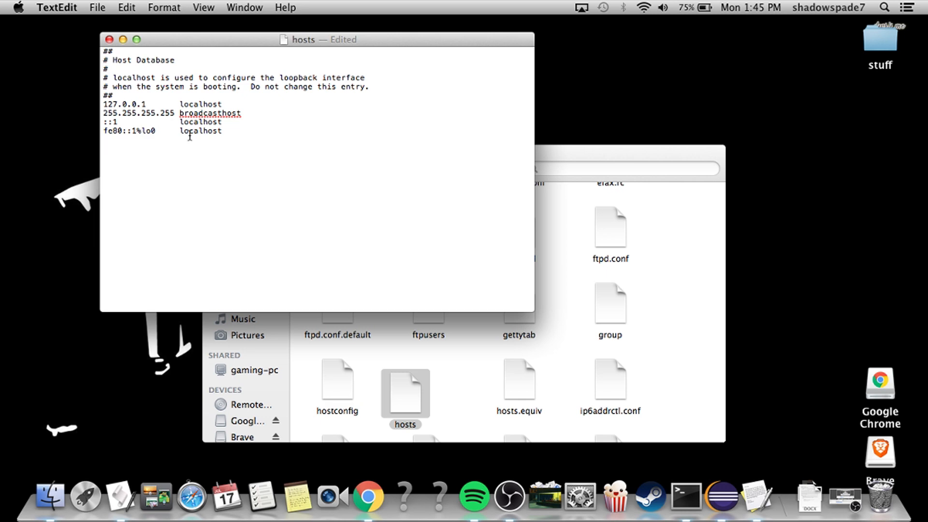
- Paste the 127.0.0.1 Spotify ad-domain list below the existing hosts entries
{"action": "key", "text": "cmd+v"}
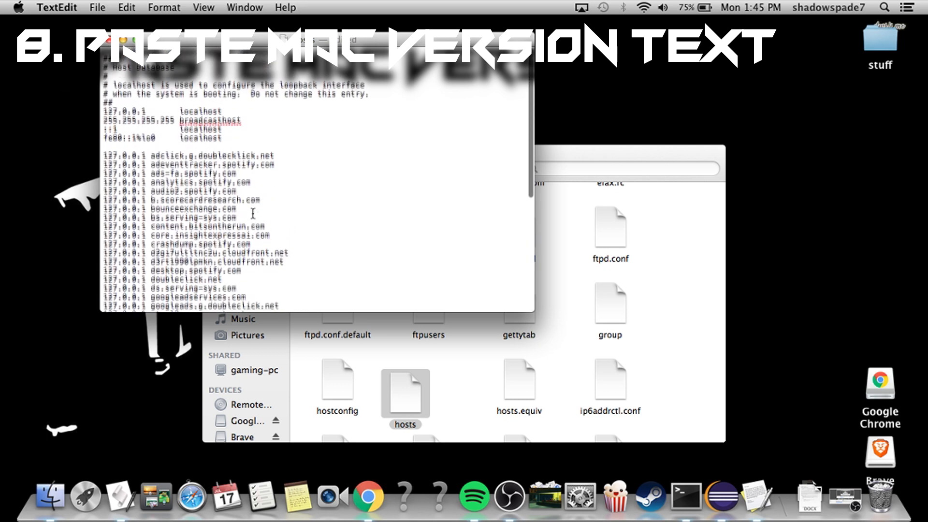
{"action": "left_click", "coordinate": [97, 7]}
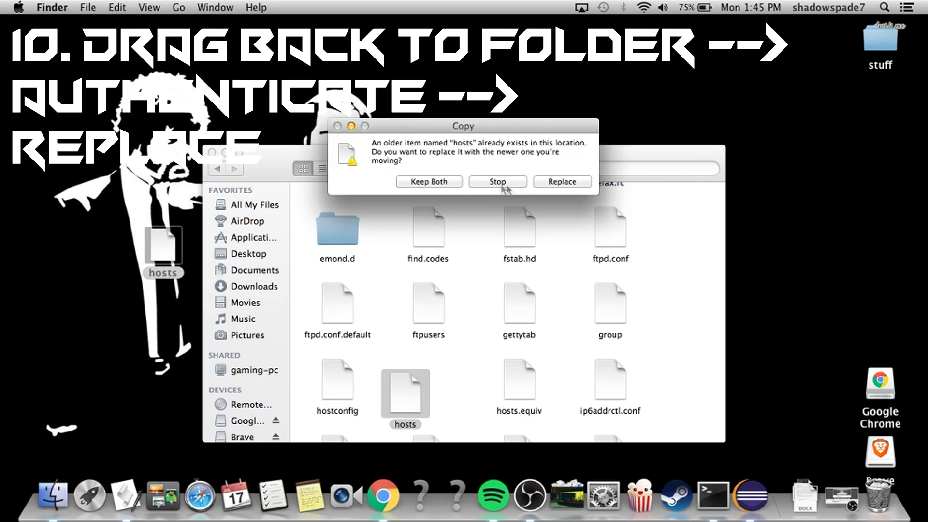
- Confirm Replace and authorize with the admin password to overwrite hosts in etc
{"action": "left_click", "coordinate": [560, 182]}
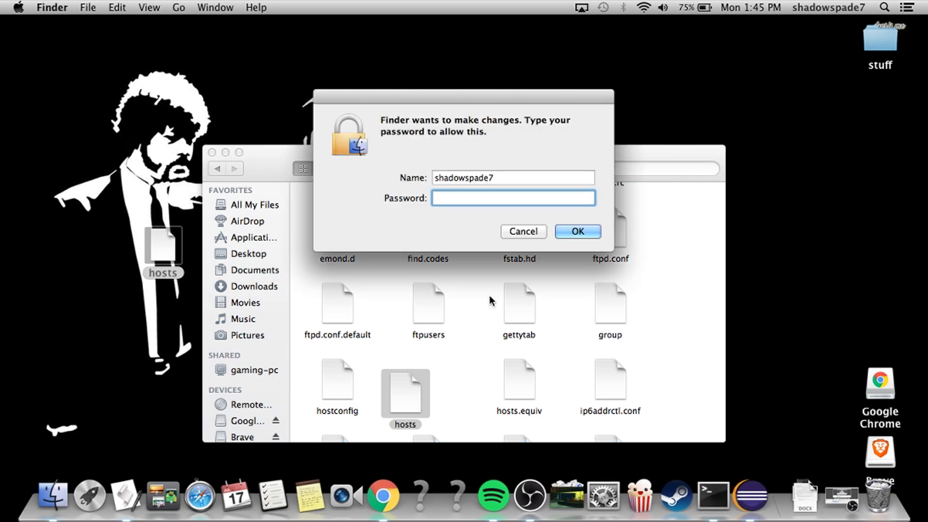
{"action": "type", "text": "password"}
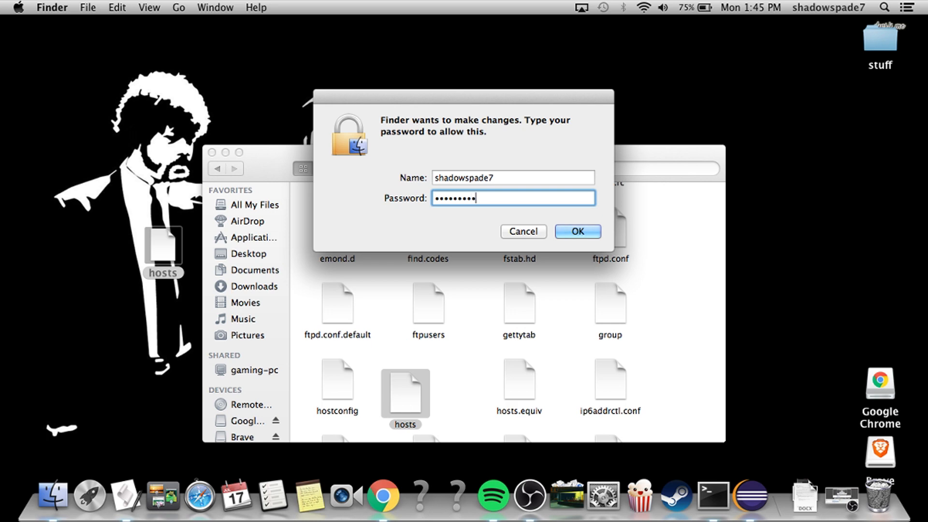
{"action": "left_click", "coordinate": [576, 231]}
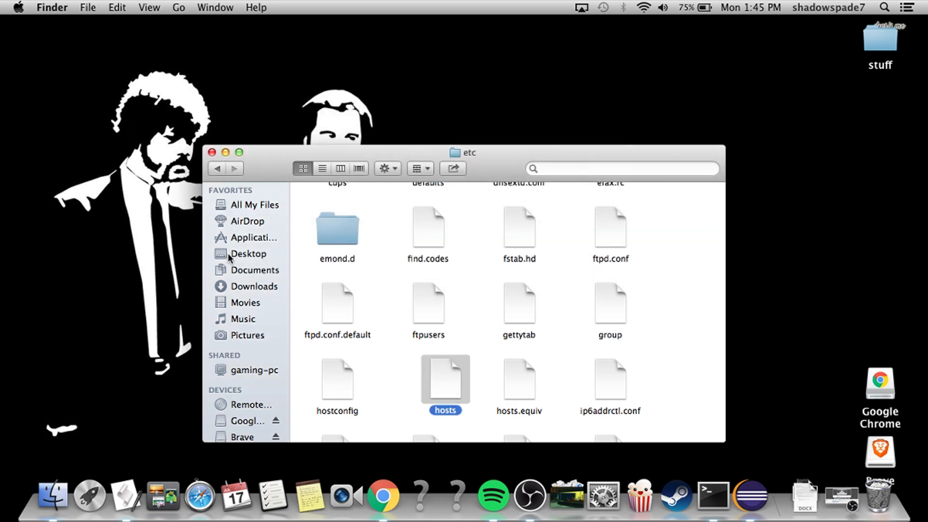
{"action": "right_click", "coordinate": [553, 285]}
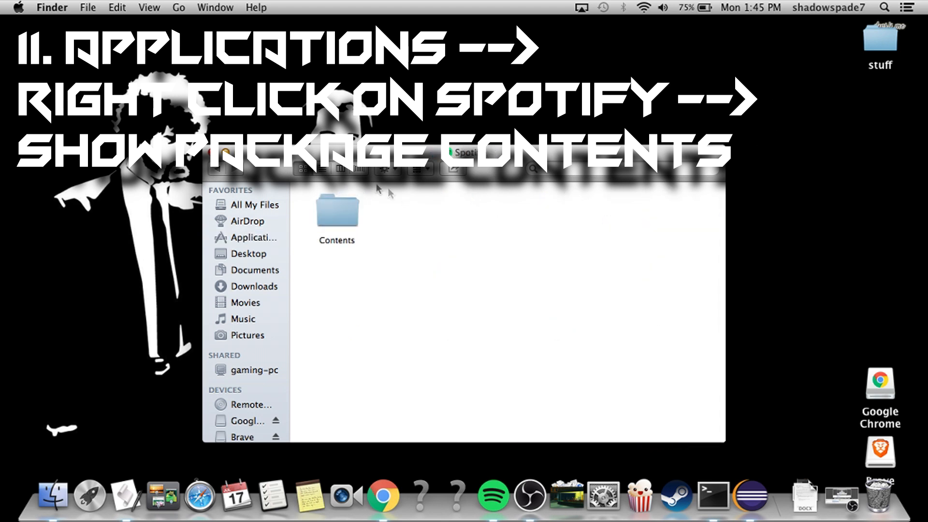
- Navigate Spotify's package Contents > Resources > Apps where ad.spa is listed
{"action": "double_click", "coordinate": [337, 212]}
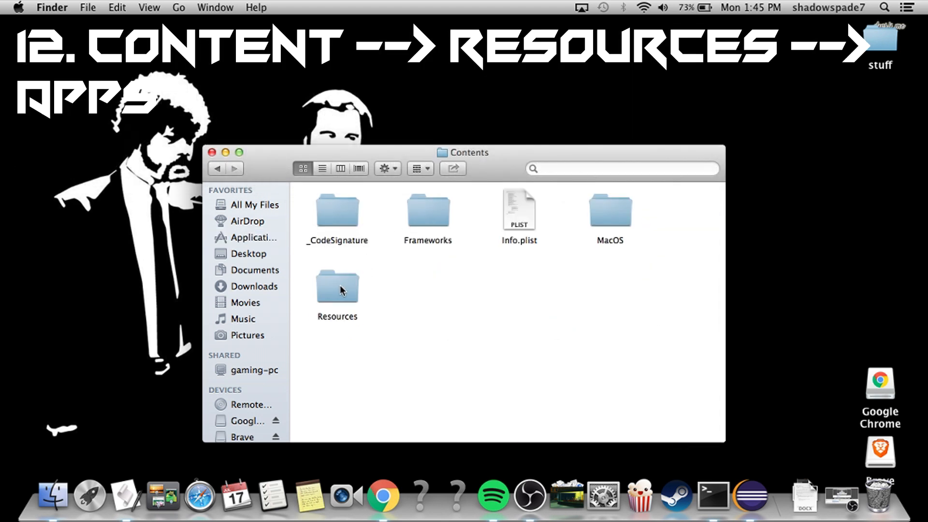
{"action": "double_click", "coordinate": [336, 290]}
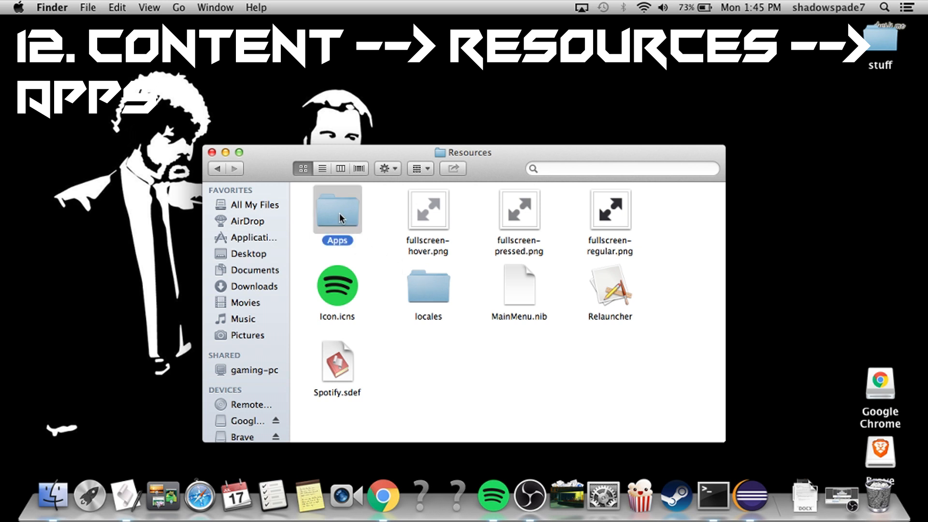
{"action": "double_click", "coordinate": [337, 210]}
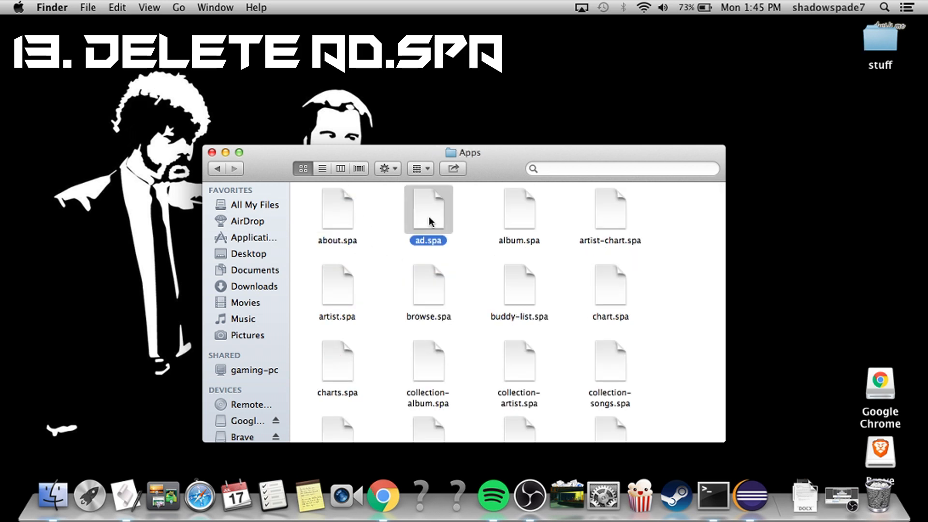